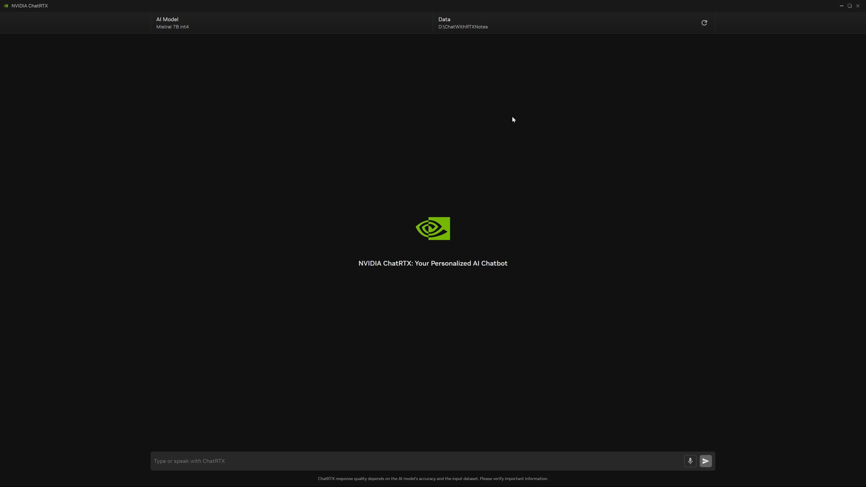
# Start typing 'Which restaurants does' into the ChatRTX question box
pyautogui.click(172, 22)
pyautogui.write('Which restaurants does')
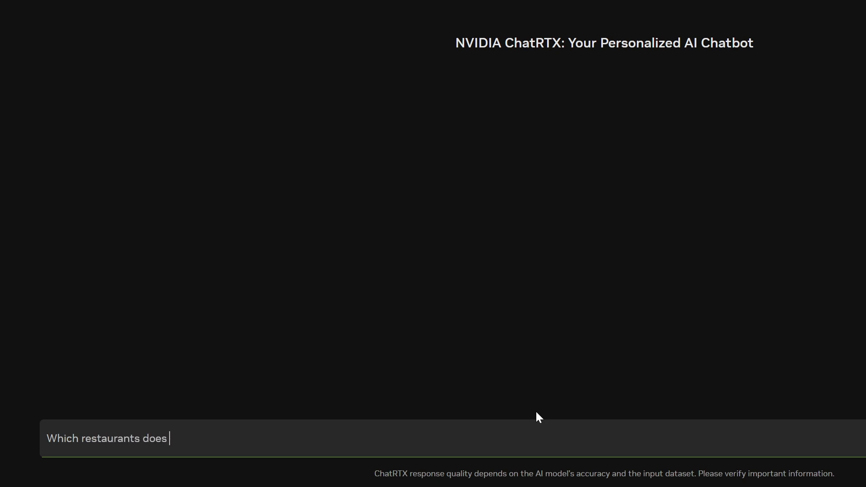
# Send 'Which restaurants does Sarah like?' and get an answer citing Meeting_10_5_22.txt
pyautogui.write('Sarah like?')
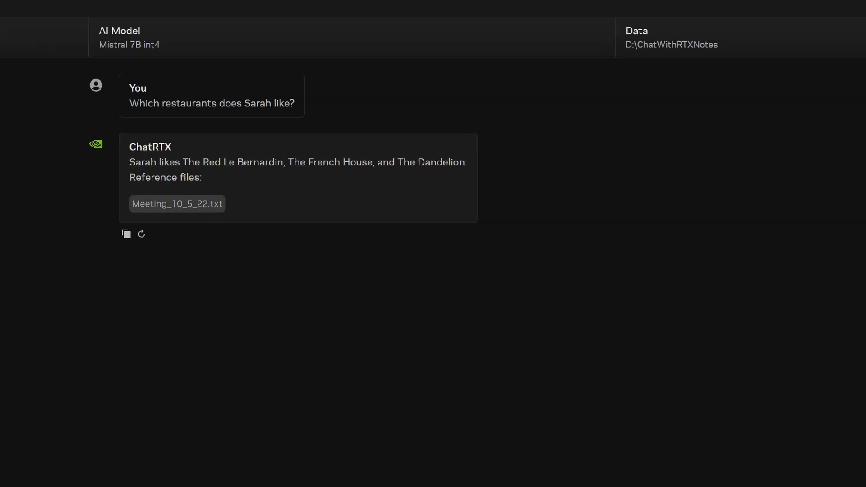
pyautogui.click(177, 203)
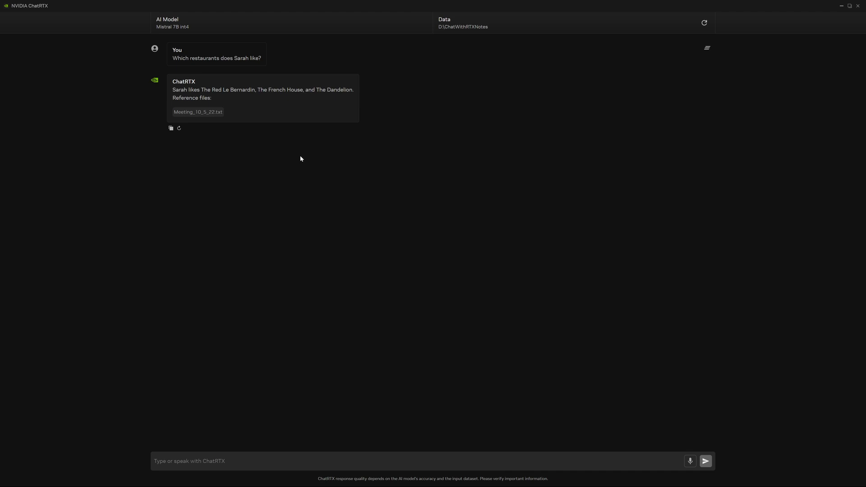
pyautogui.moveTo(314, 186)
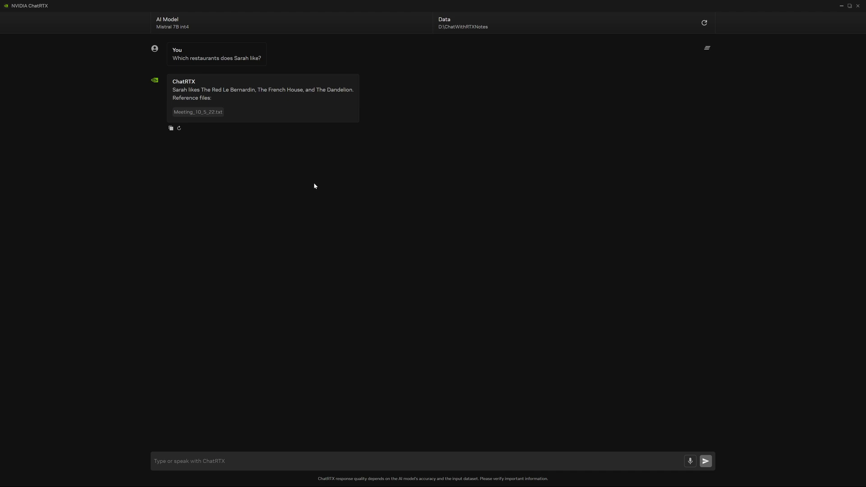
pyautogui.click(172, 23)
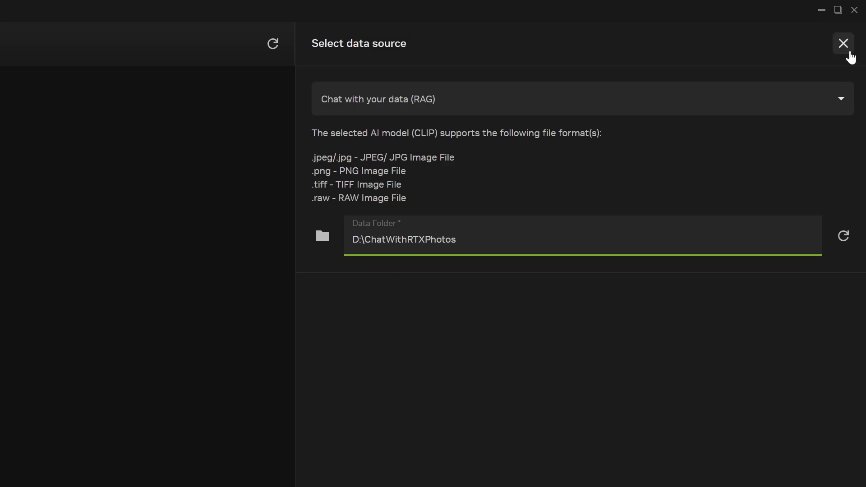
# Close the CLIP data source settings for D:\ChatWithRTXPhotos and start voice input
pyautogui.click(844, 43)
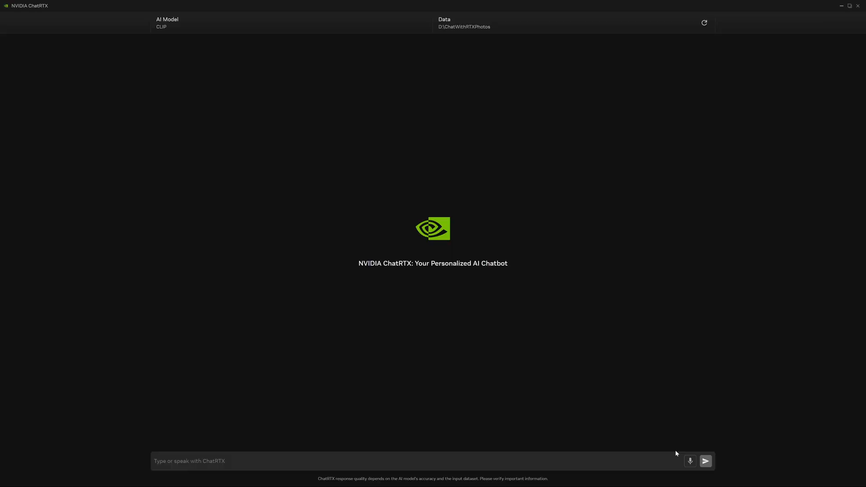
pyautogui.click(690, 461)
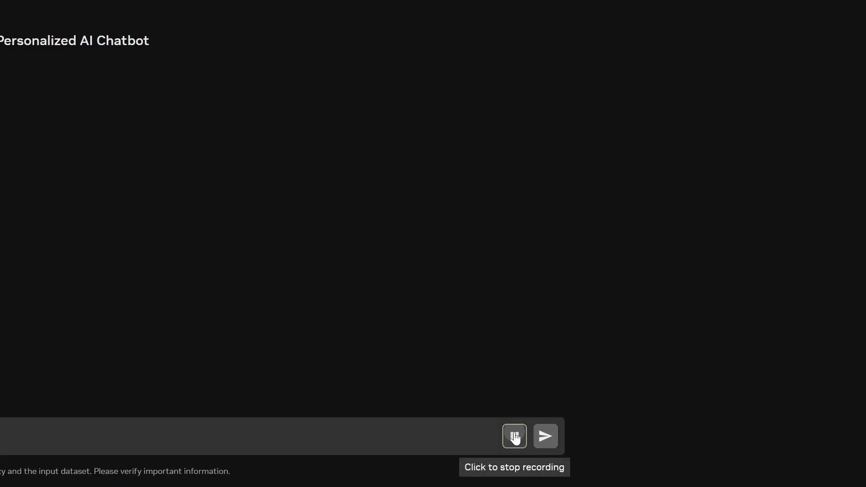